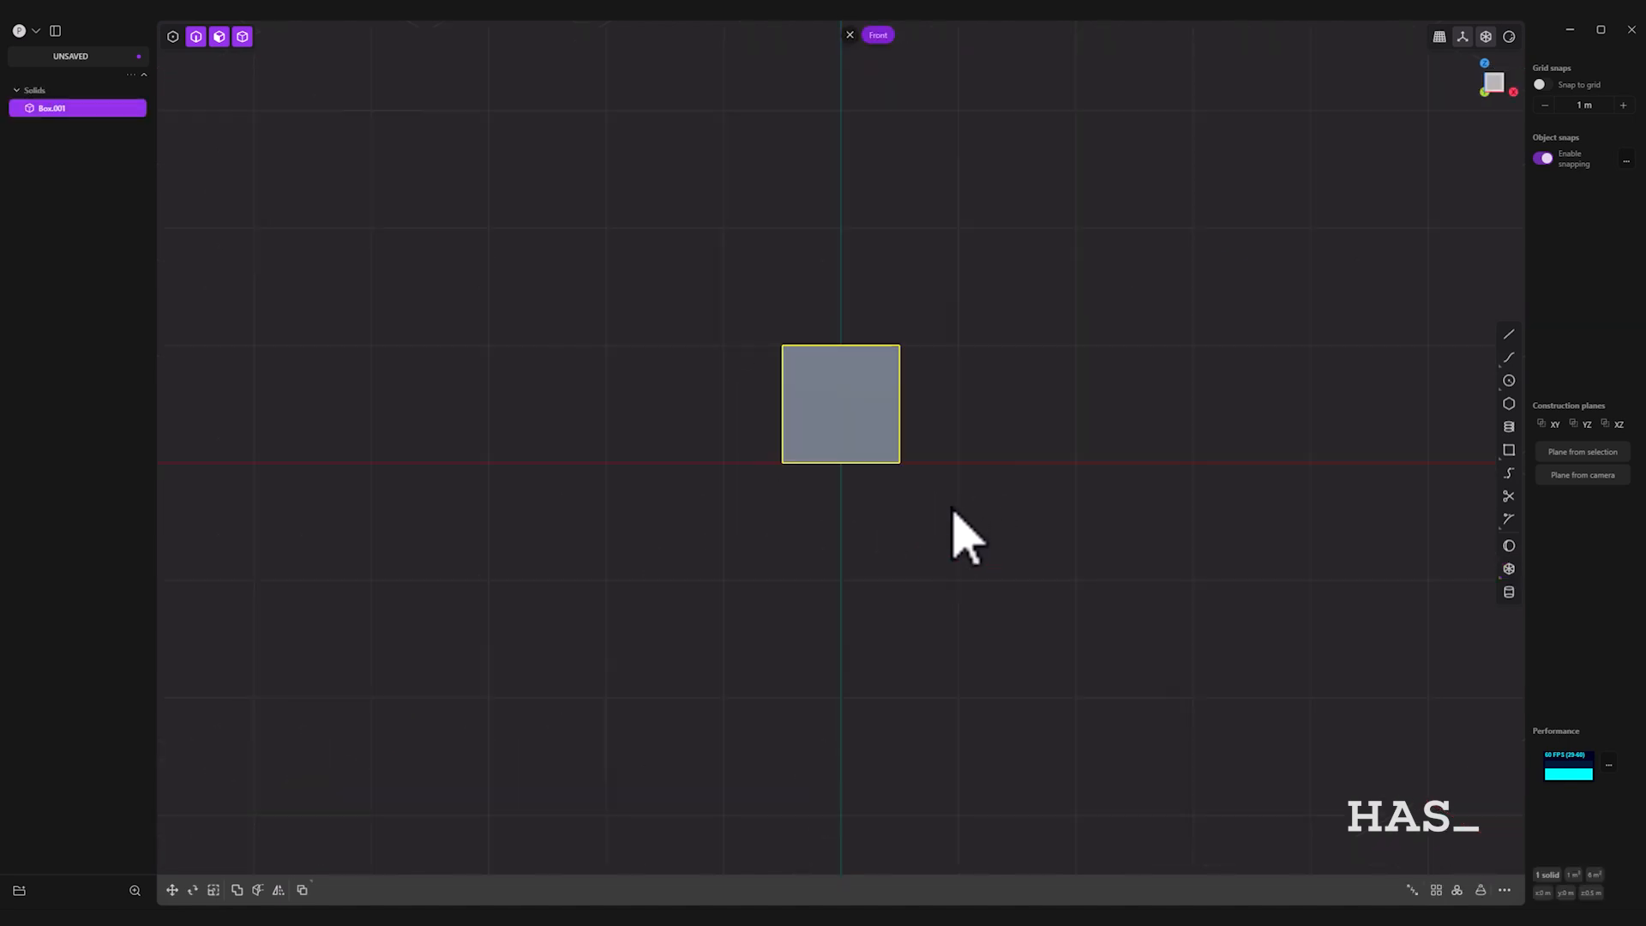
# Step: Start a circle (Shift+C) on the front XZ plane beside the box
pyautogui.press('Shift+C')
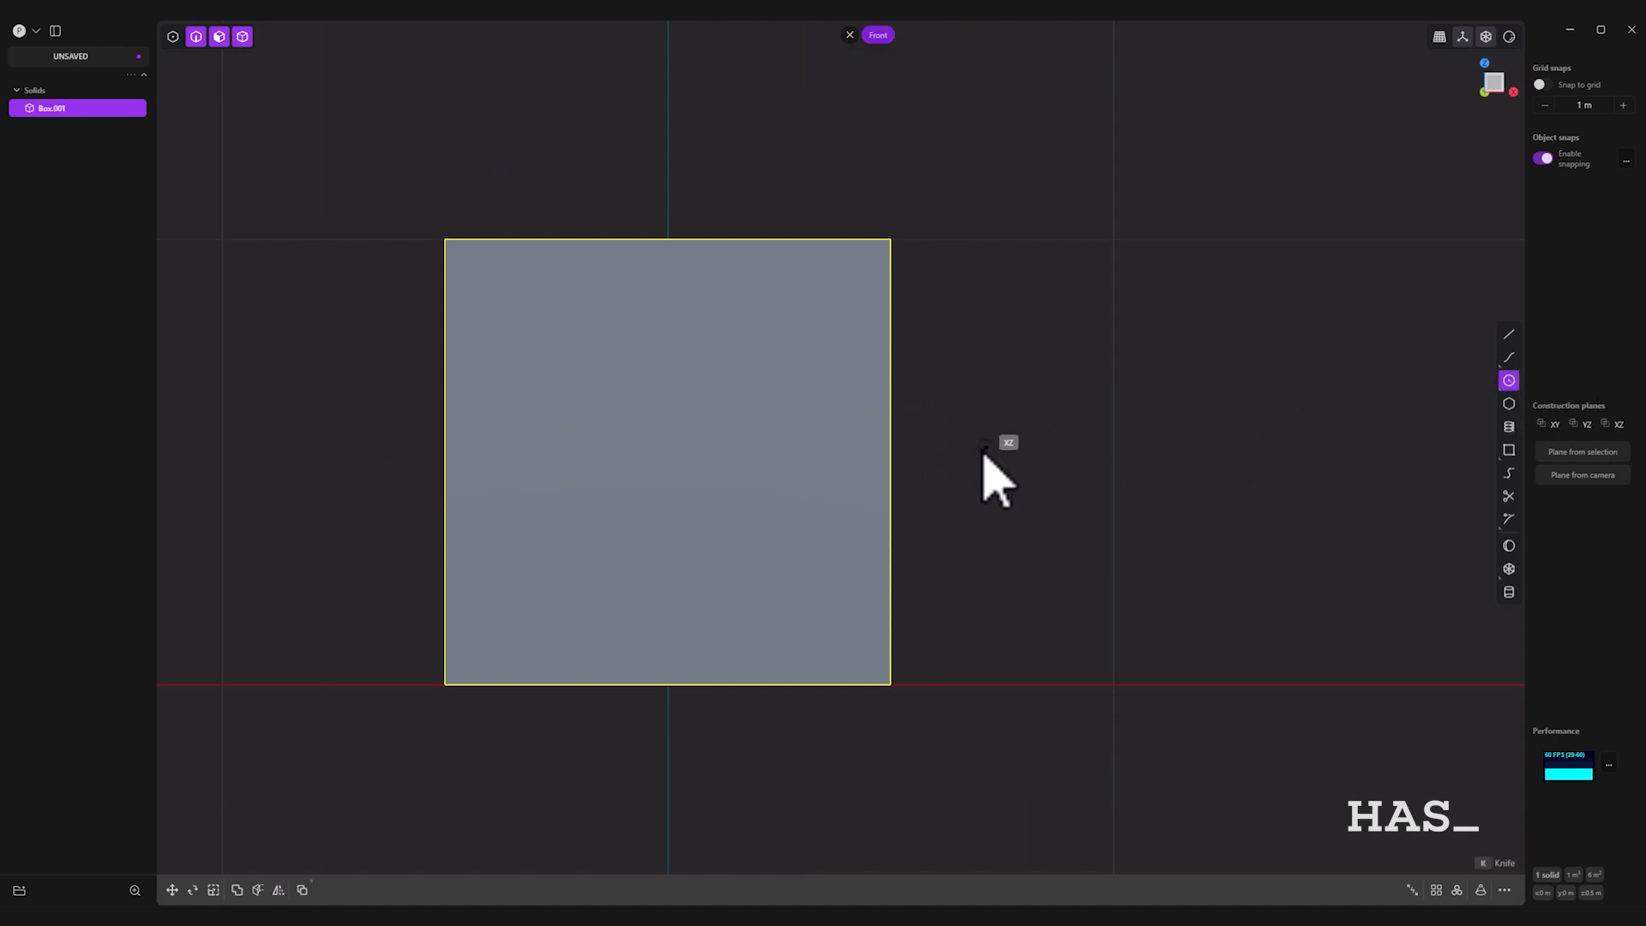
pyautogui.moveTo(904, 494)
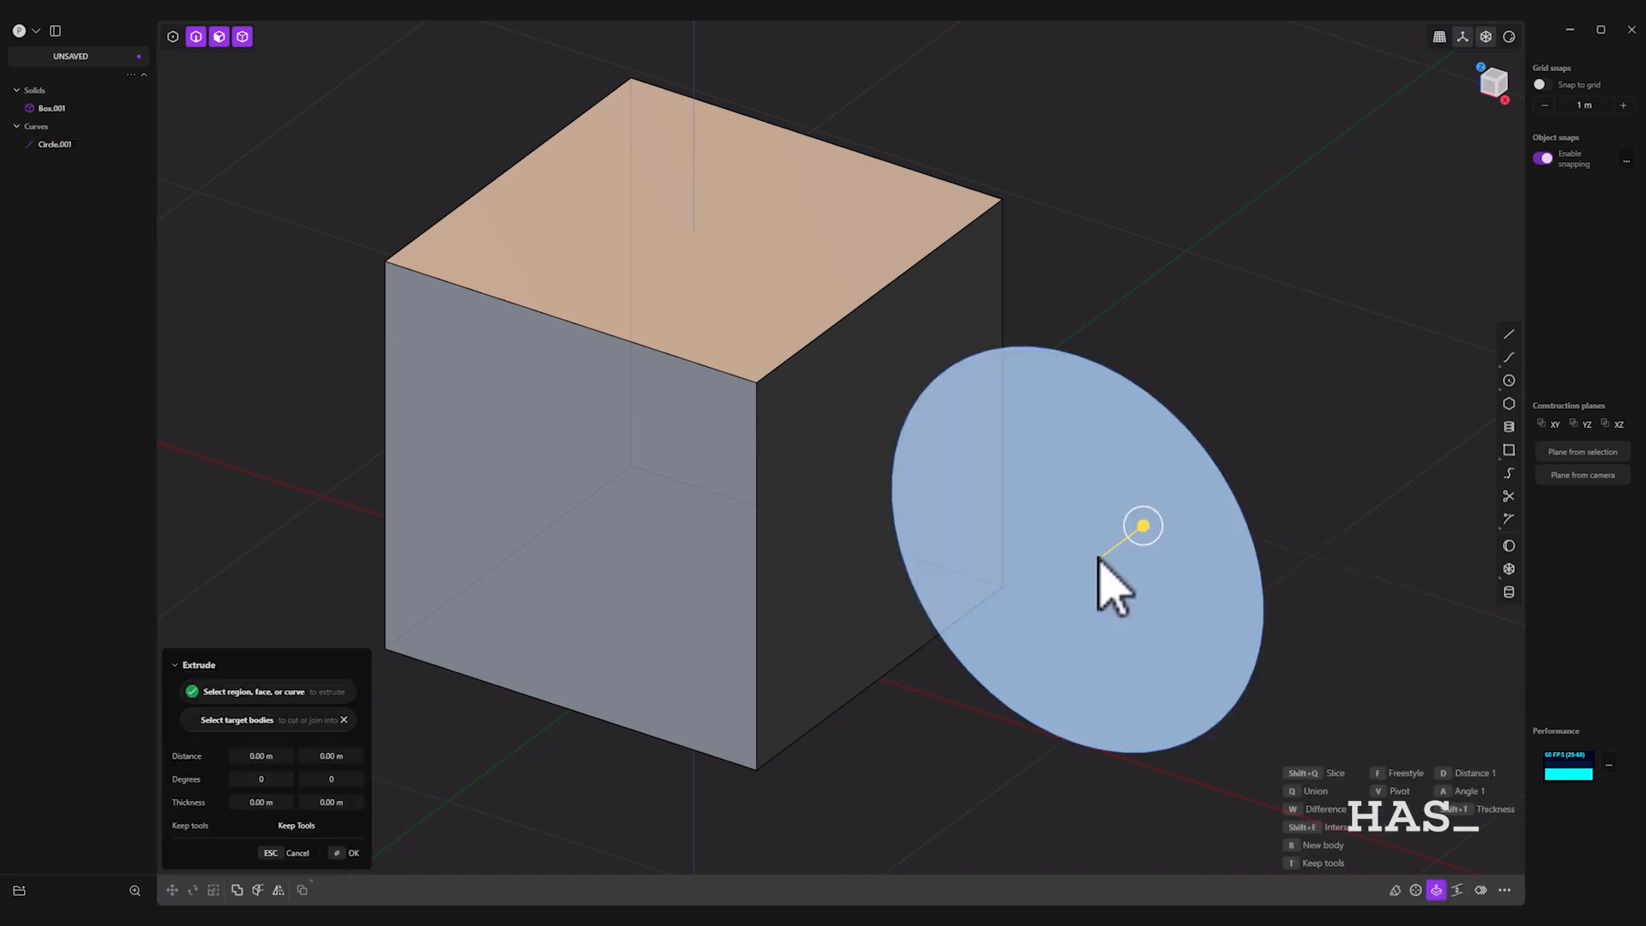
pyautogui.moveTo(1154, 540)
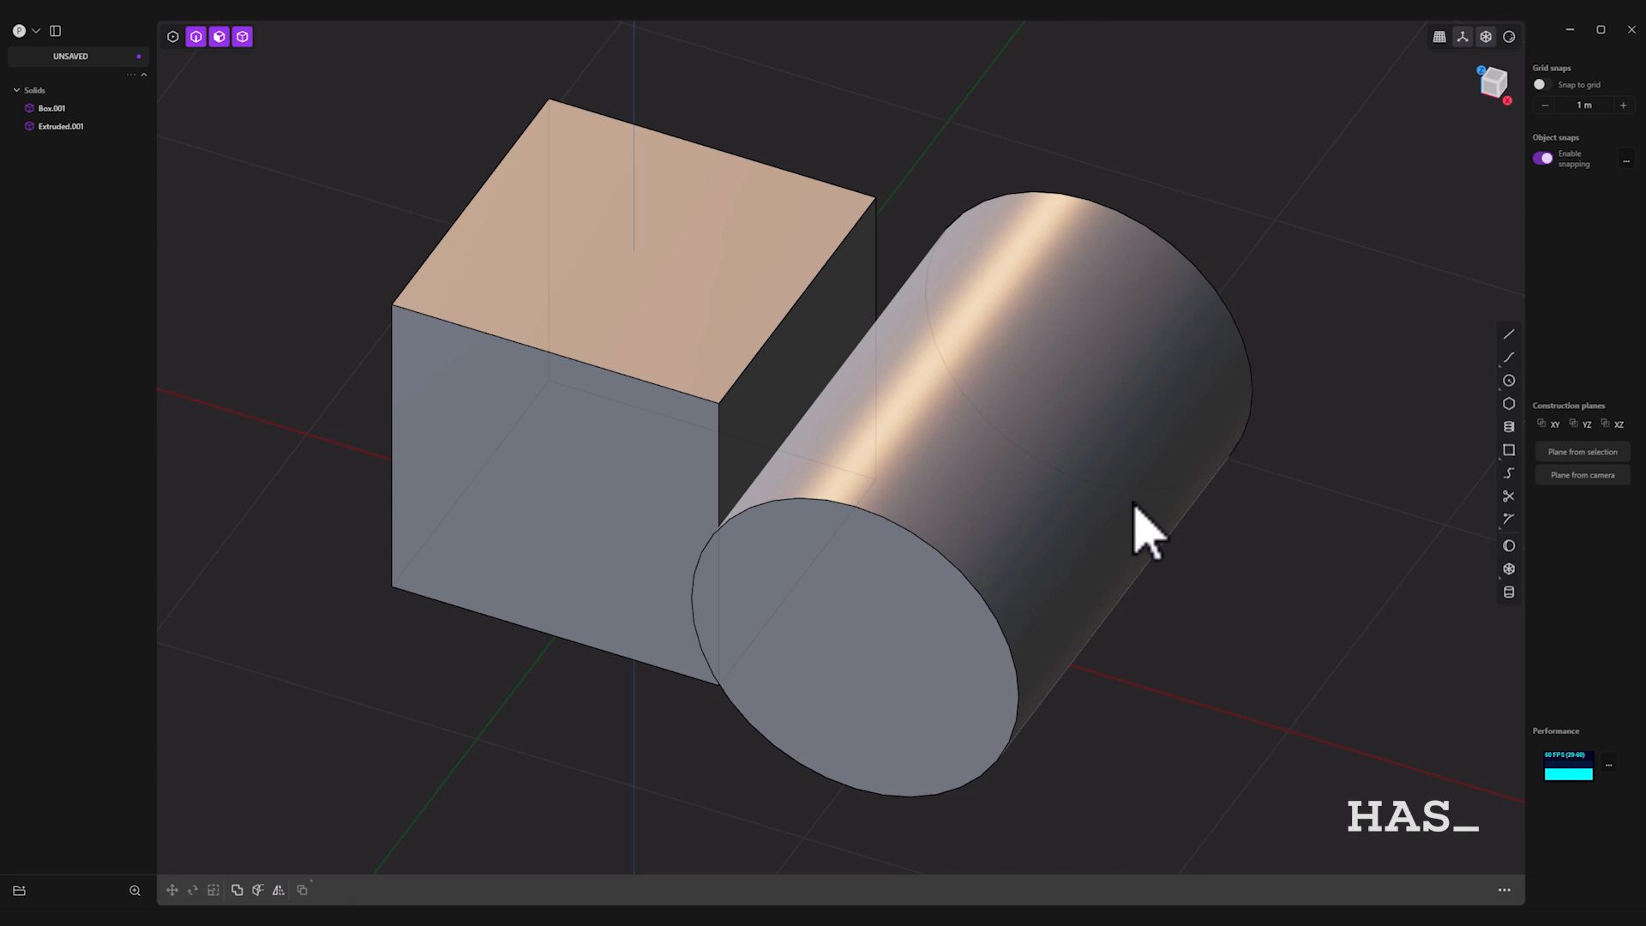
# Step: Select the box face that points toward the new cylinder
pyautogui.click(746, 451)
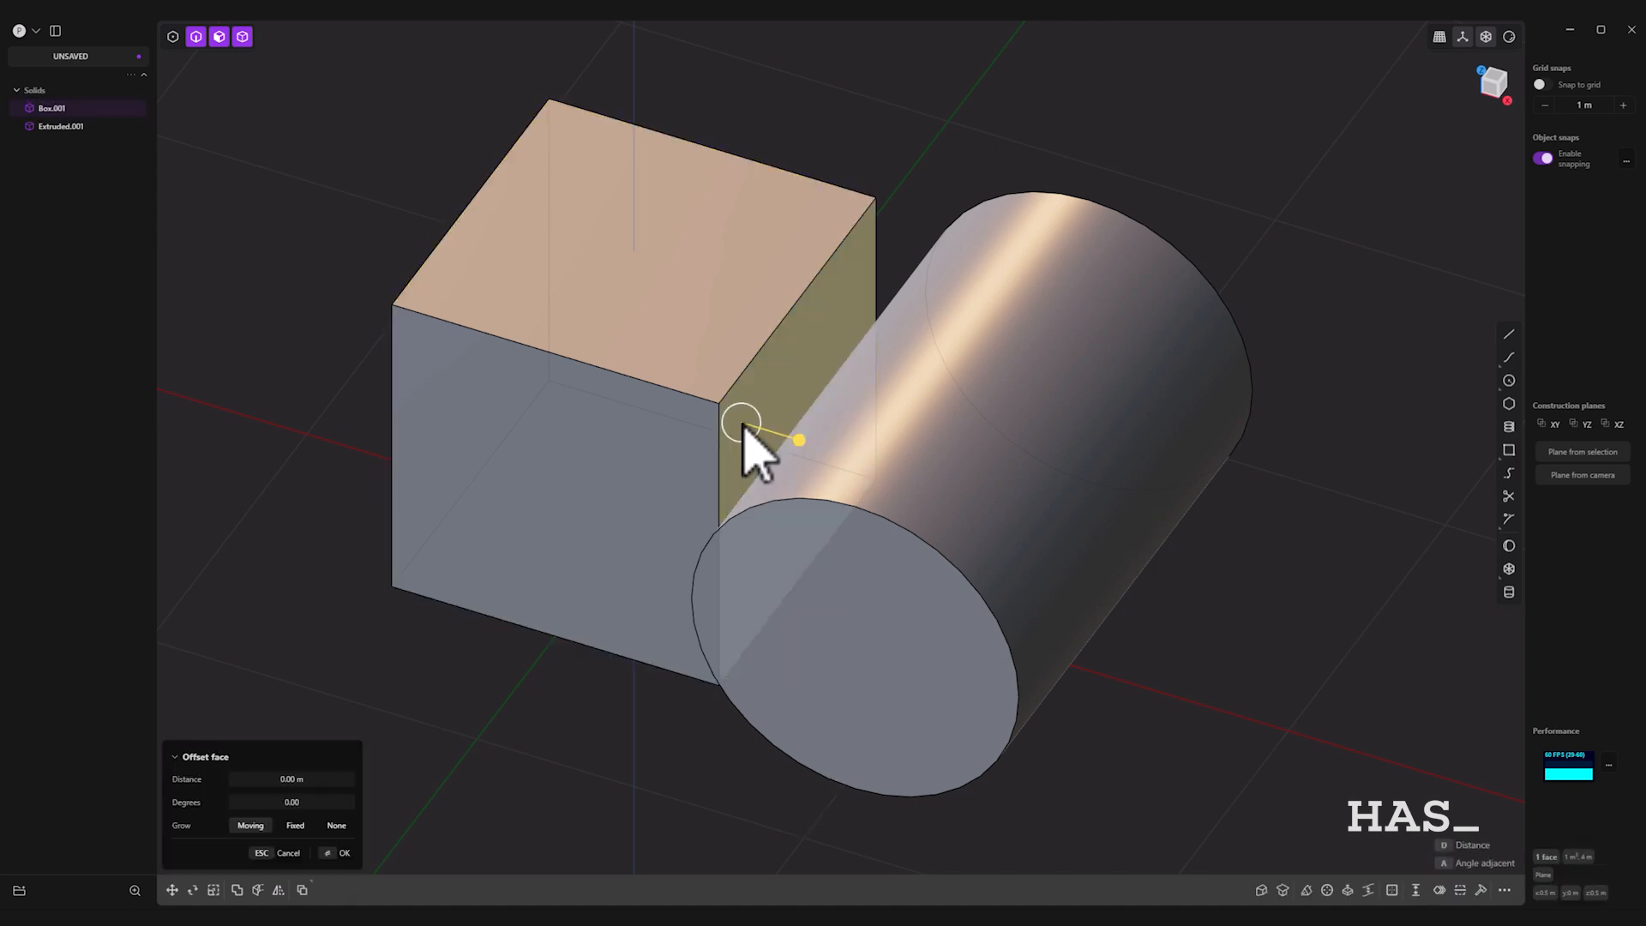
# Step: Offset the box's side face outward until the box overlaps the cylinder, and confirm
pyautogui.rightClick(746, 435)
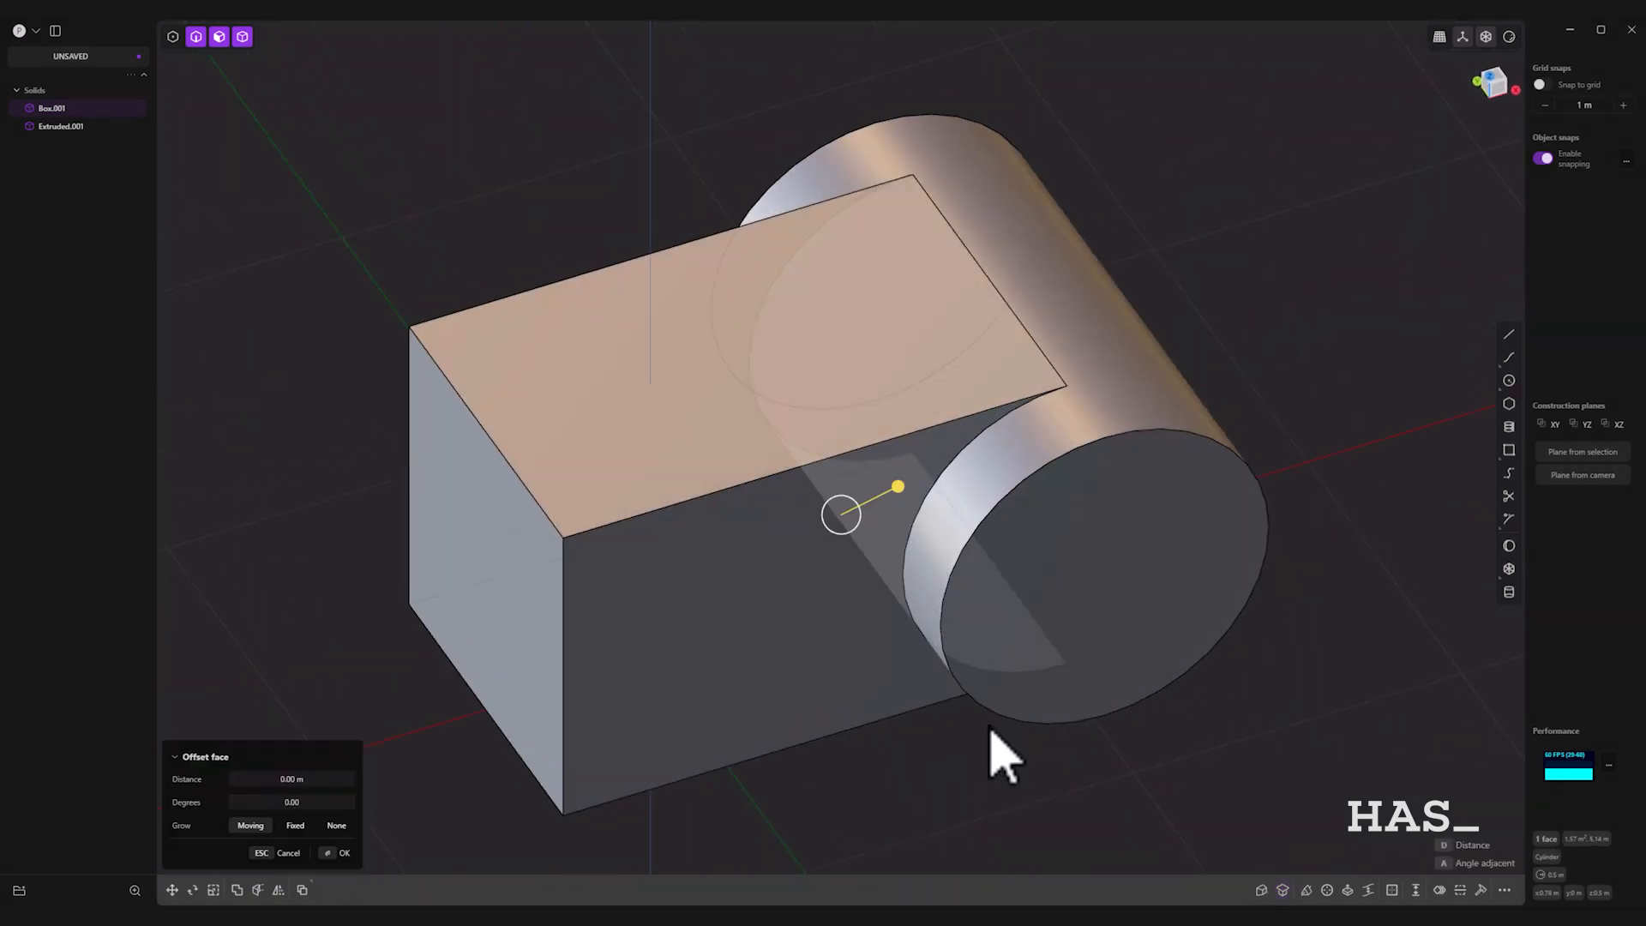
pyautogui.click(343, 852)
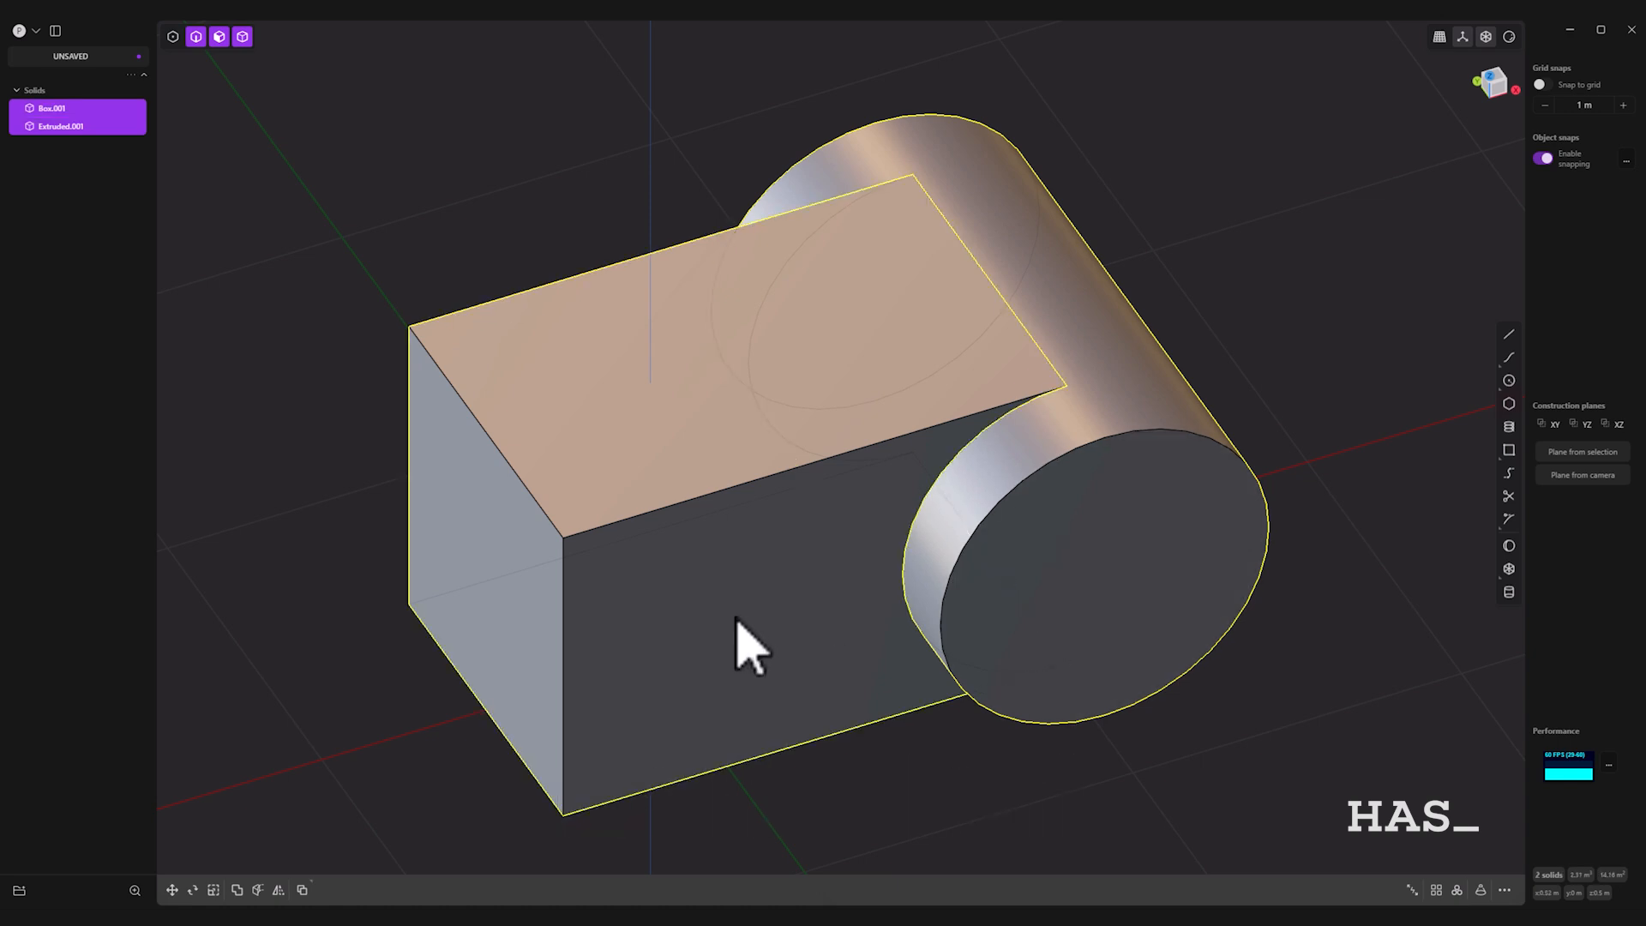
# Step: Boolean-union the box and cylinder into a single solid
pyautogui.click(237, 890)
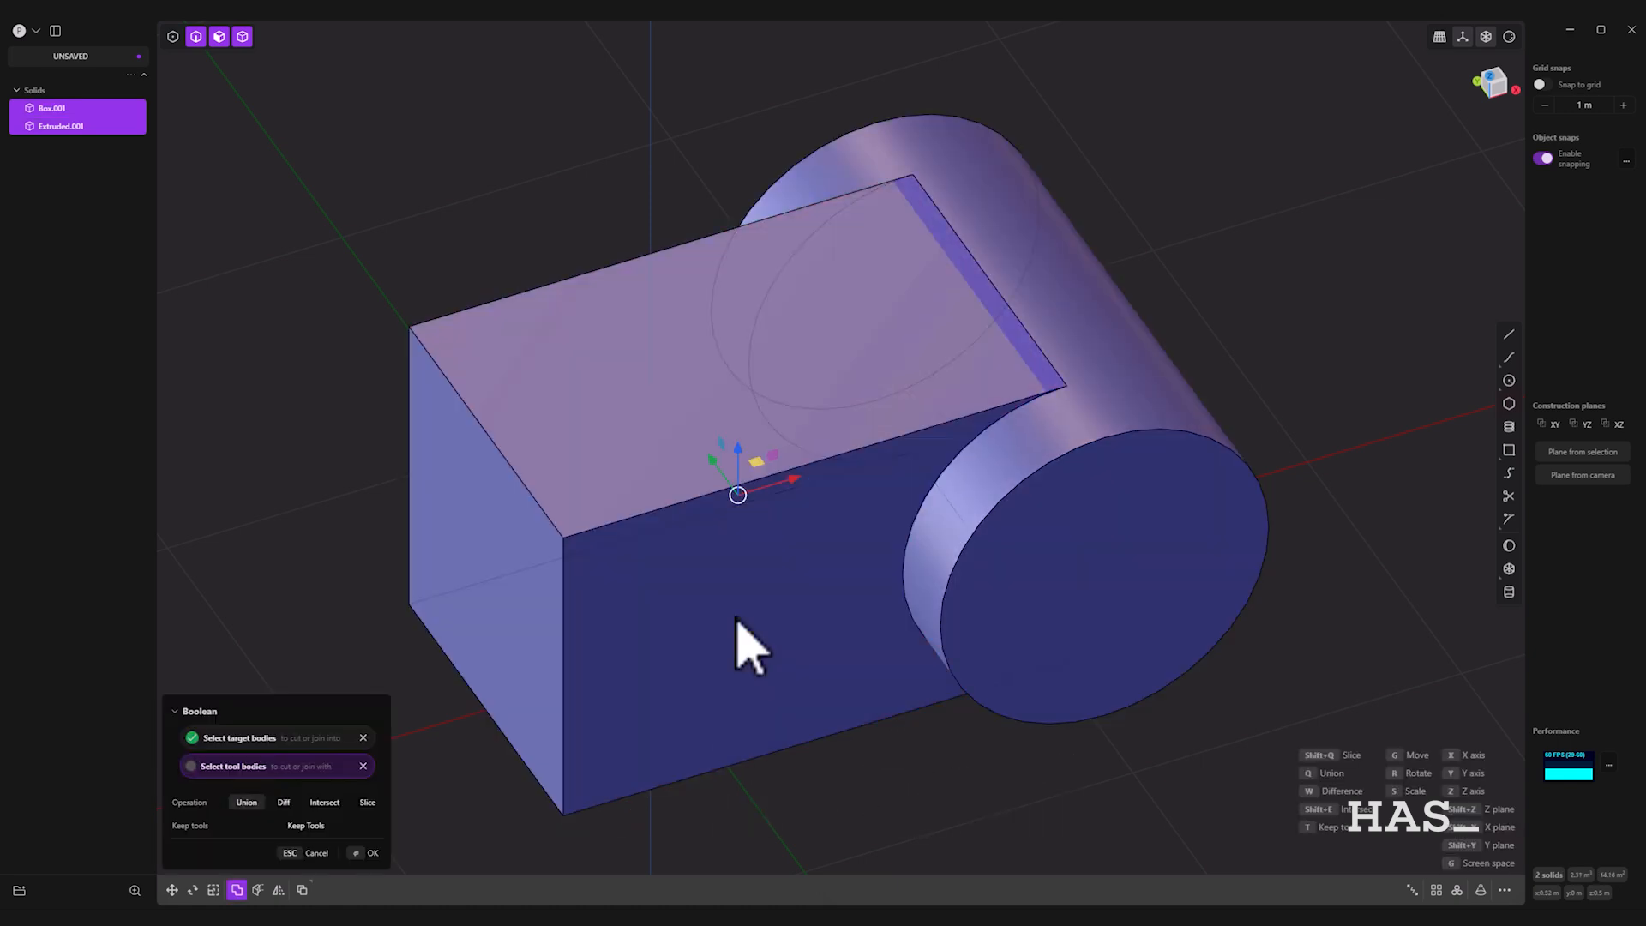
pyautogui.click(372, 852)
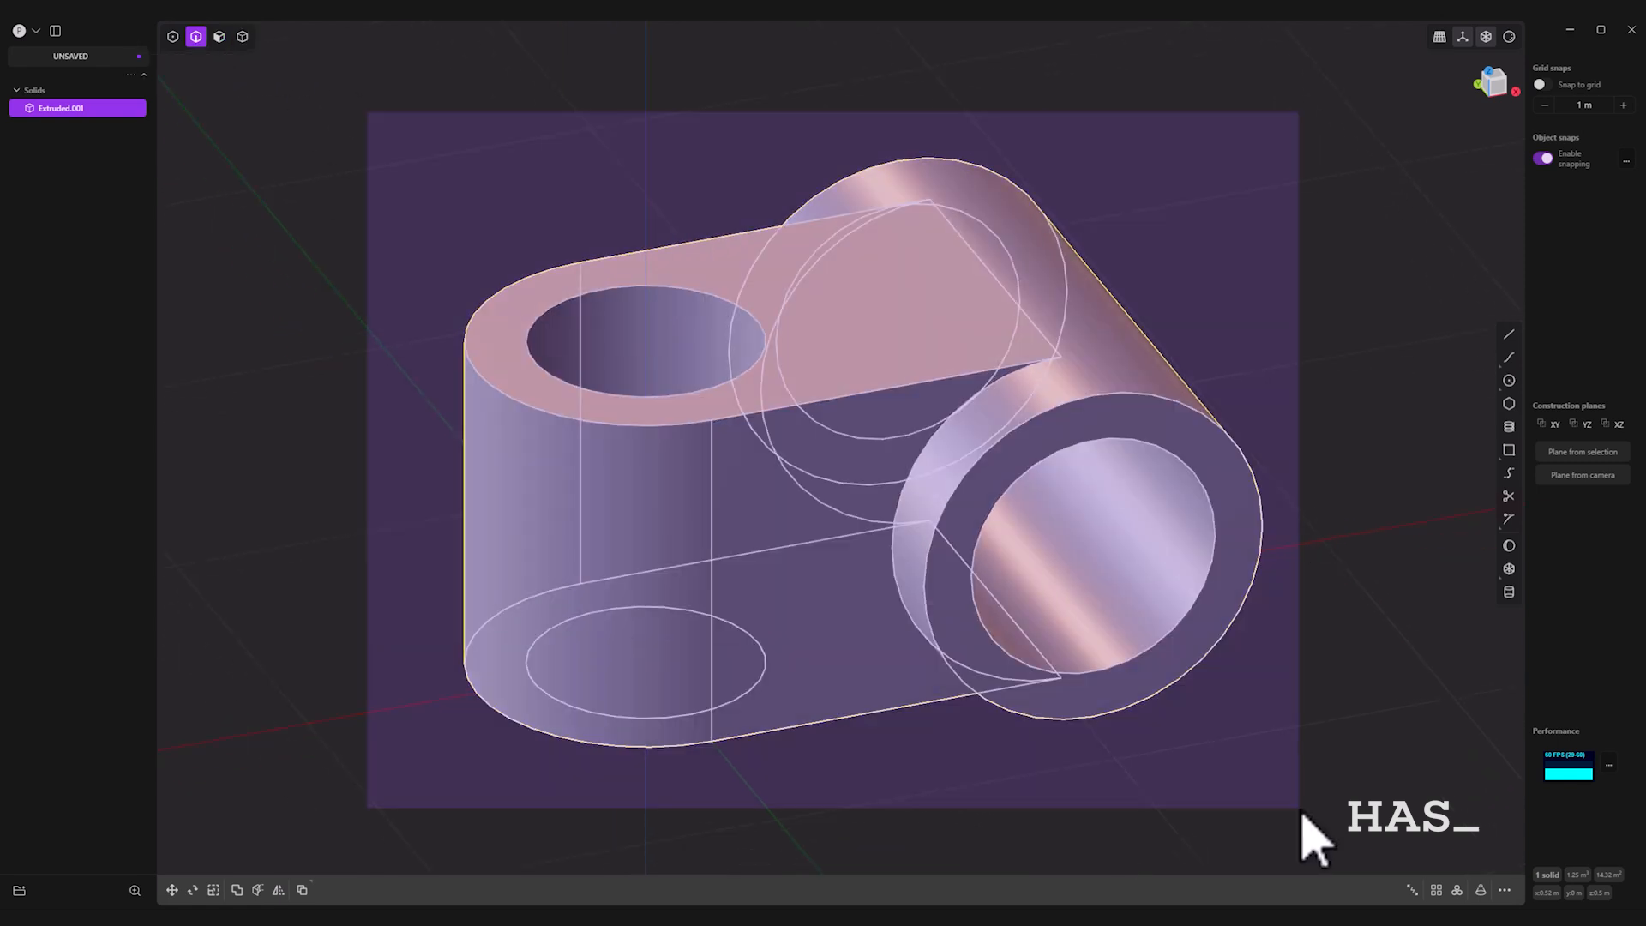
# Step: Switch the viewport to smooth shaded rendering of the finished bracket
pyautogui.click(1509, 36)
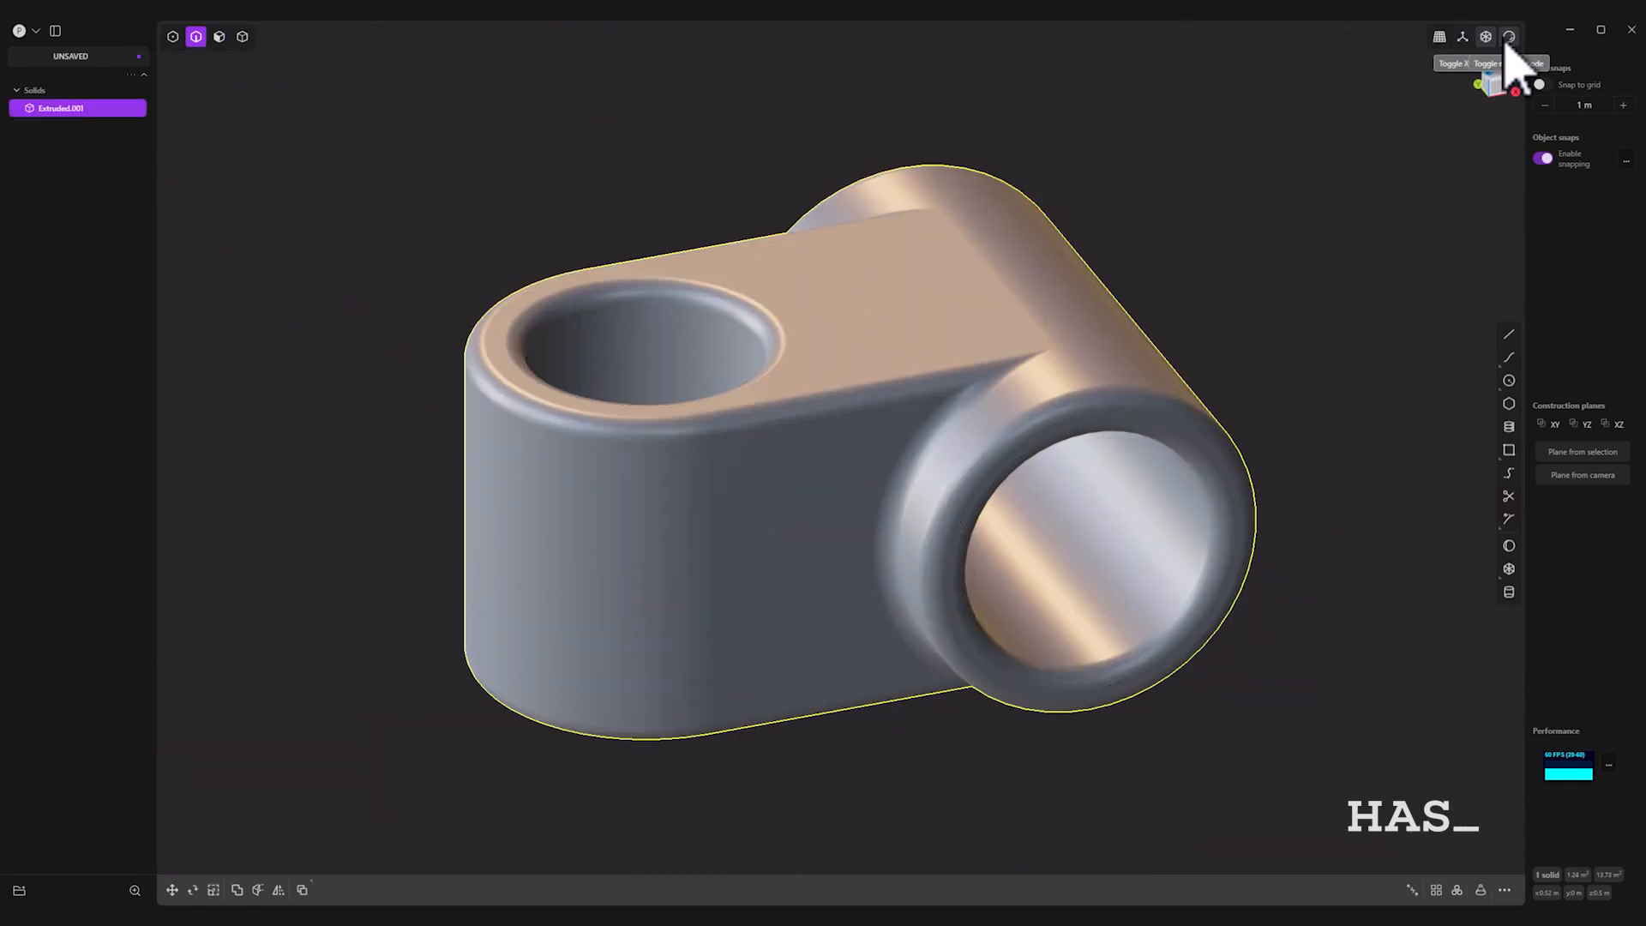